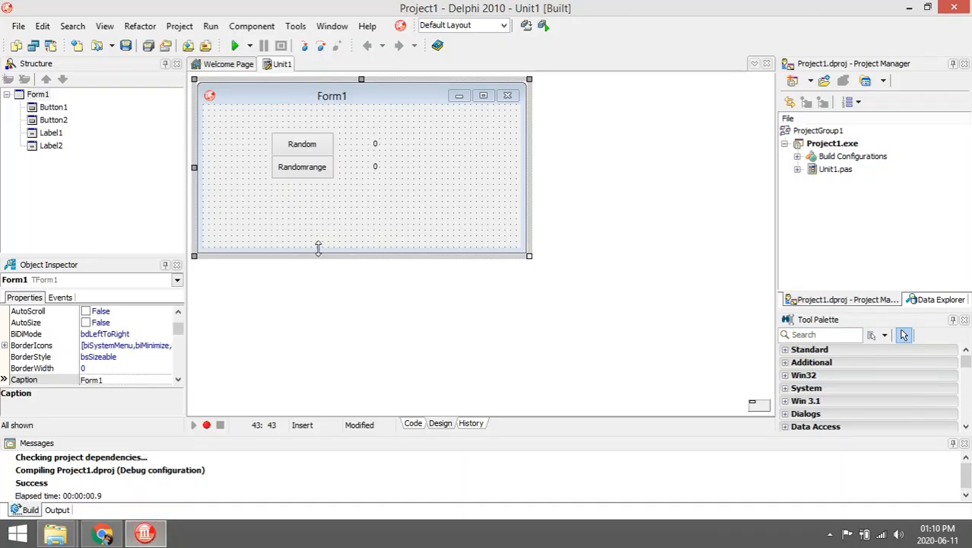
mouse_move(329, 168)
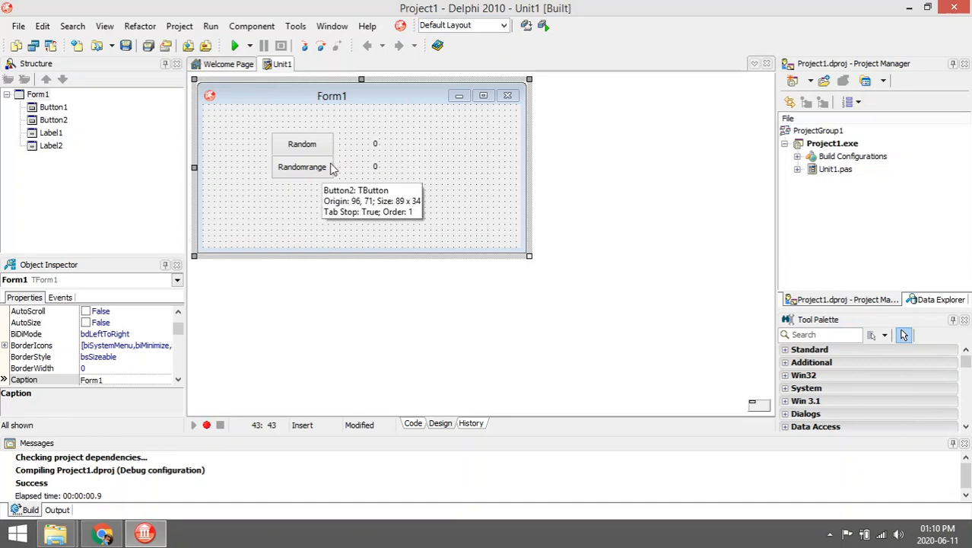
- Select the Random button (Button1) on Form1 before viewing its click handler code
left_click(301, 143)
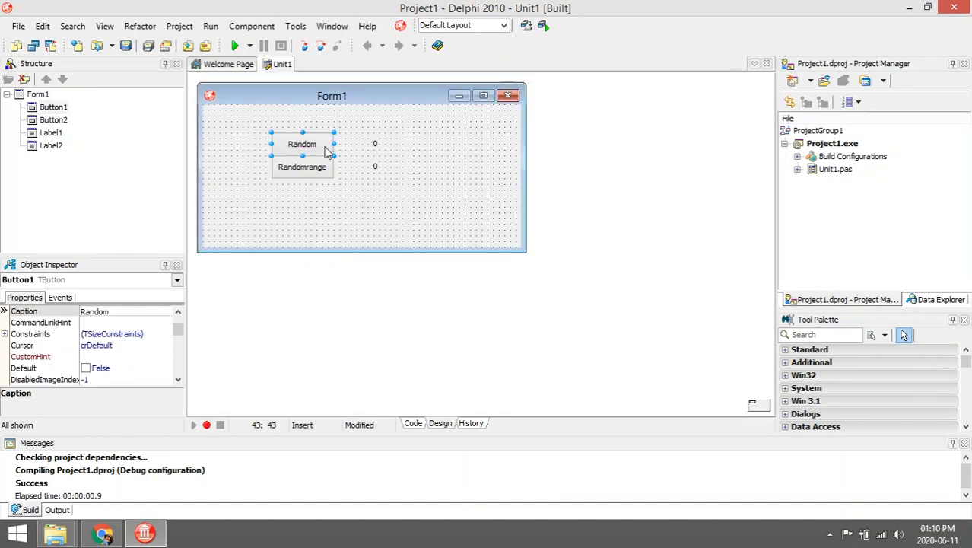
mouse_move(326, 149)
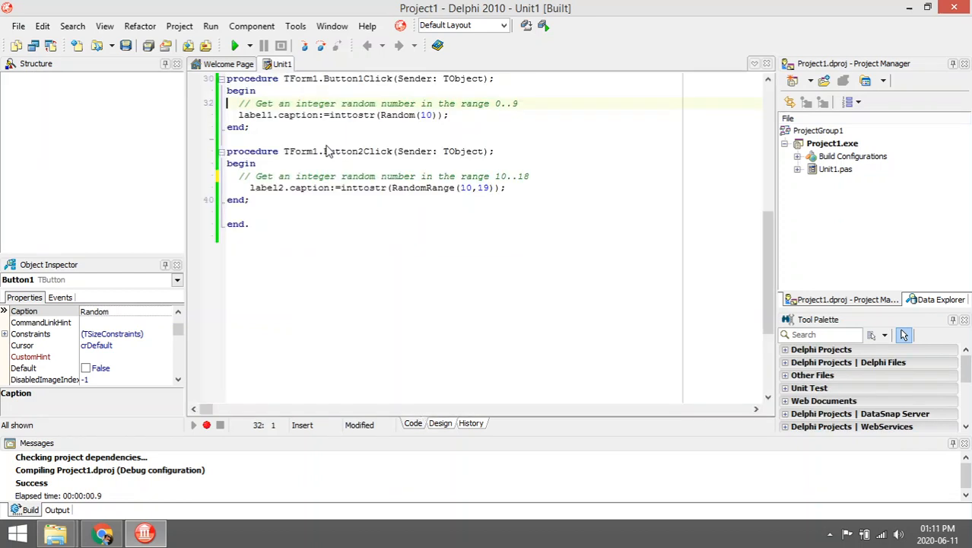
double_click(397, 188)
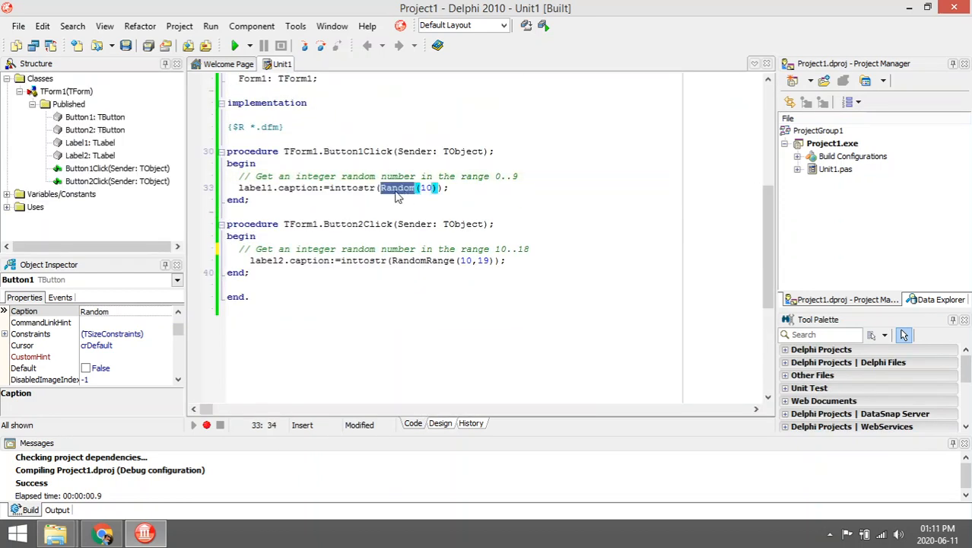
mouse_move(487, 188)
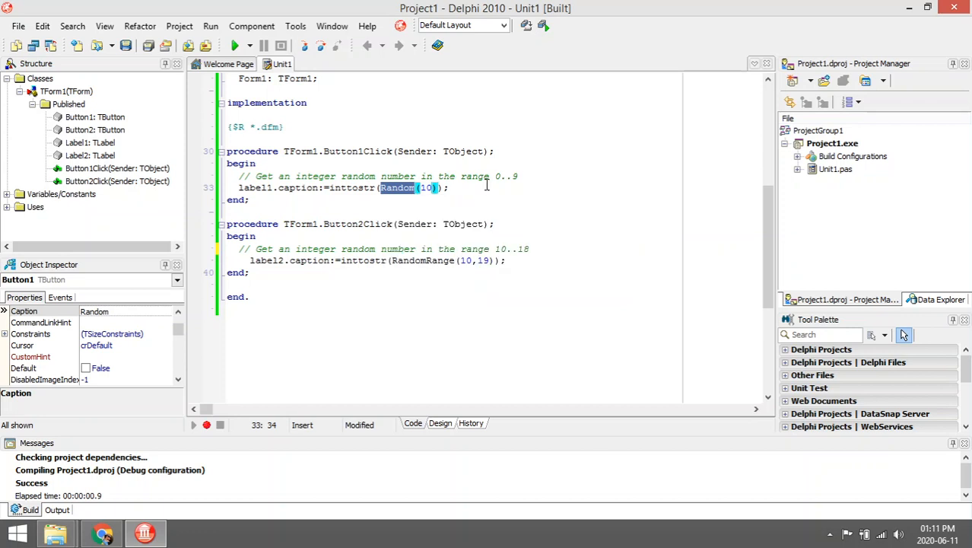
mouse_move(503, 181)
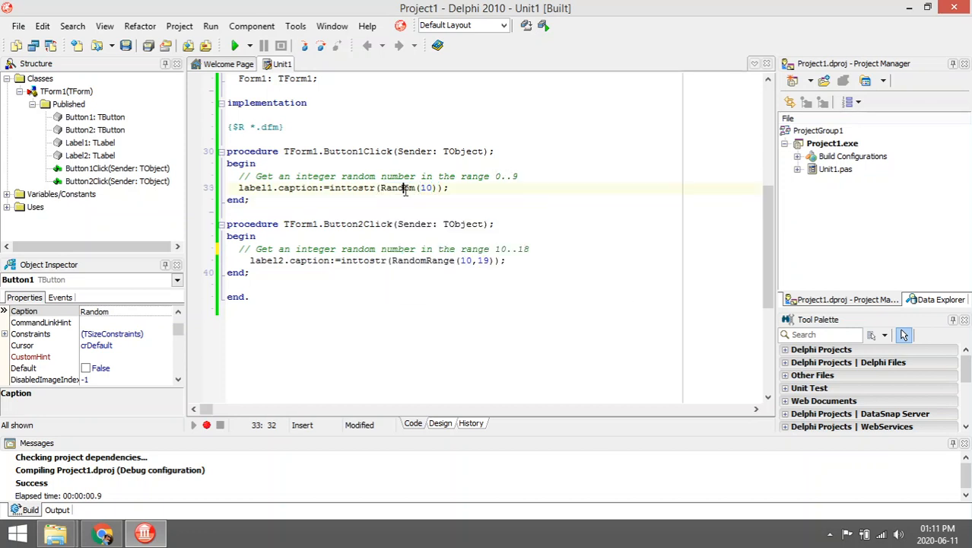
double_click(397, 189)
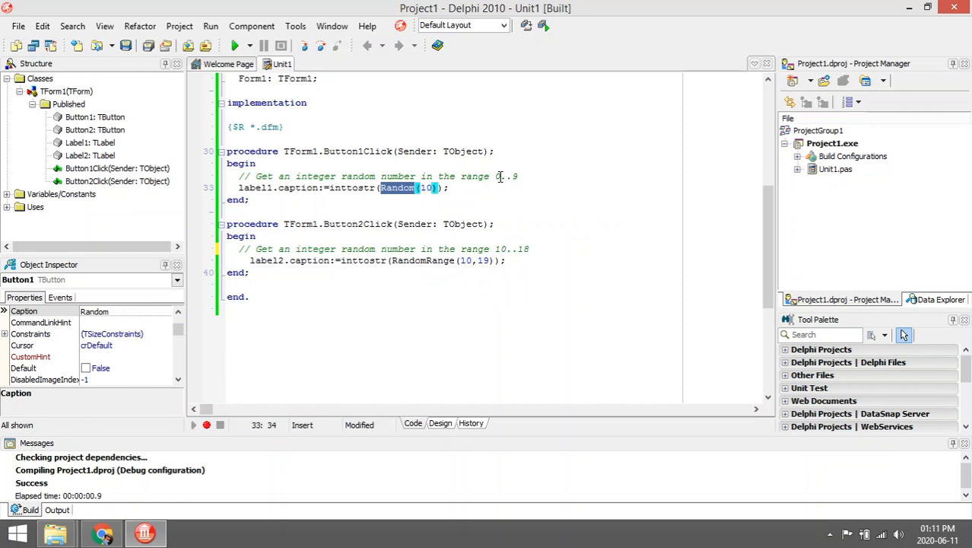
mouse_move(362, 183)
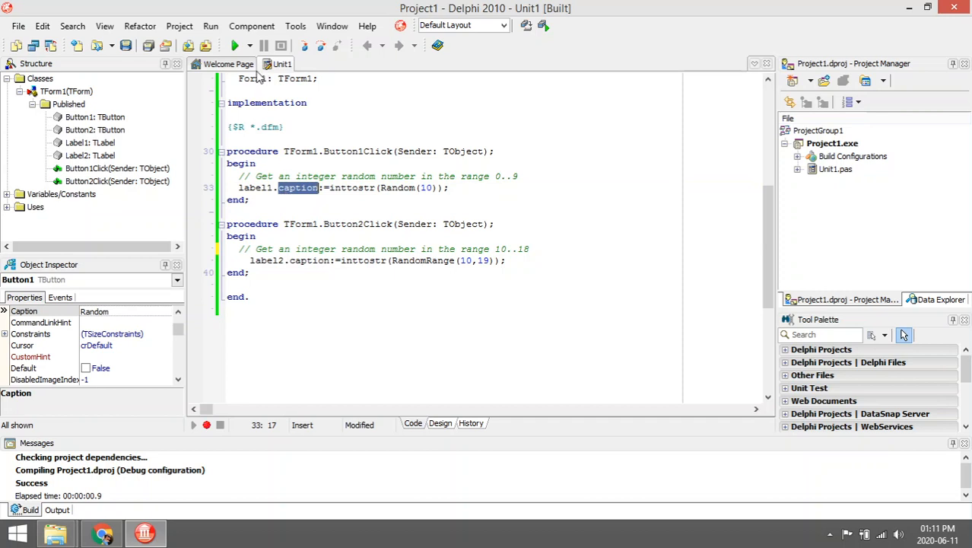
scroll("down", 3)
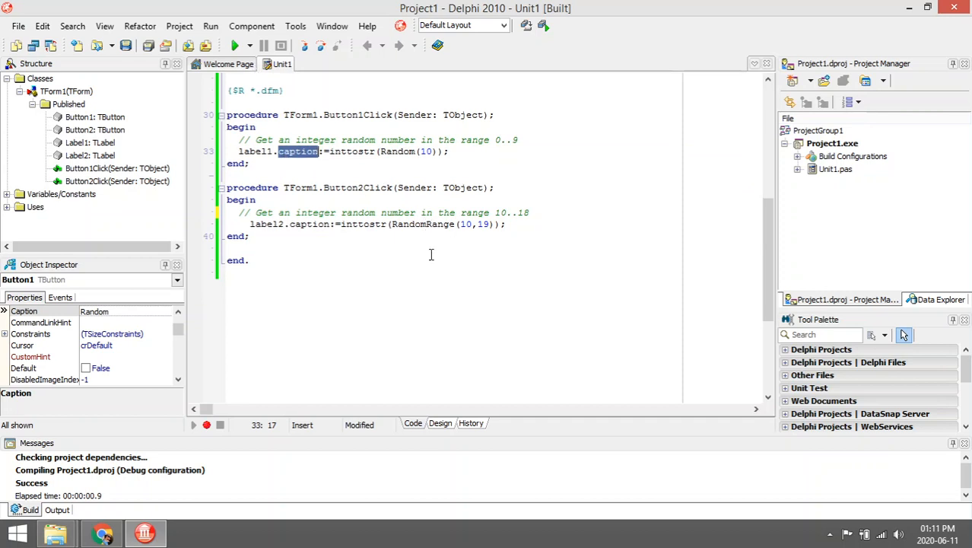
mouse_move(464, 231)
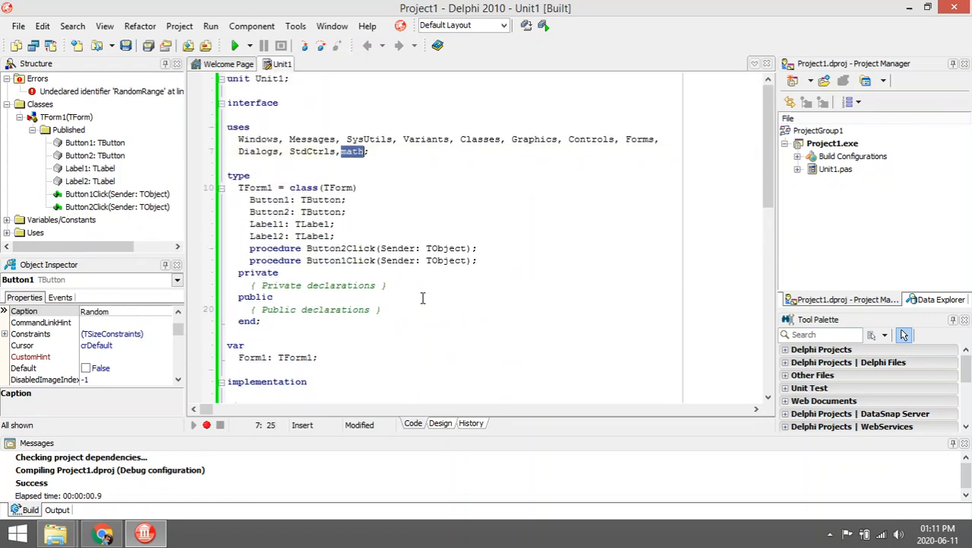
- Scroll back down from the uses clause to the implementation section of Unit1
scroll("down", 3)
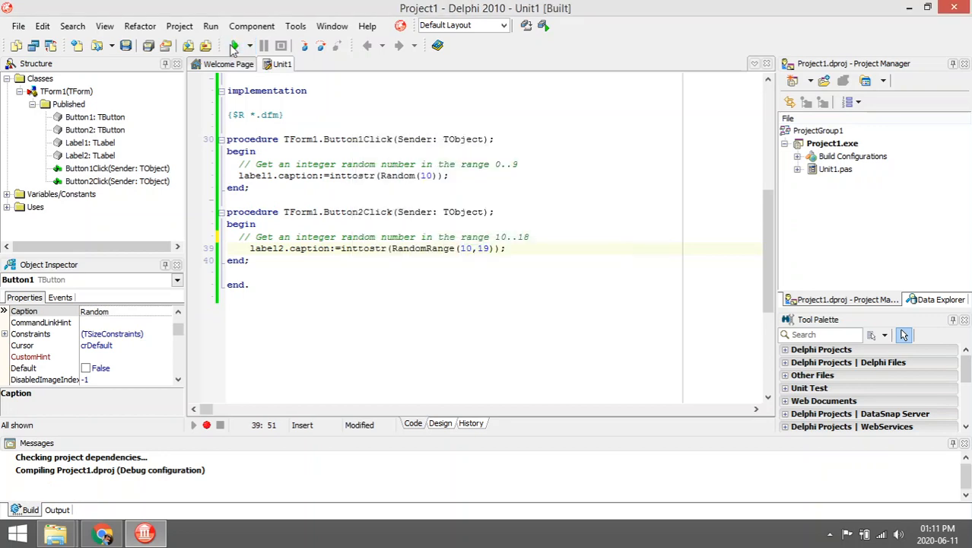
- Run the project and get random values 0–9 in the label from six Random button clicks
left_click(234, 46)
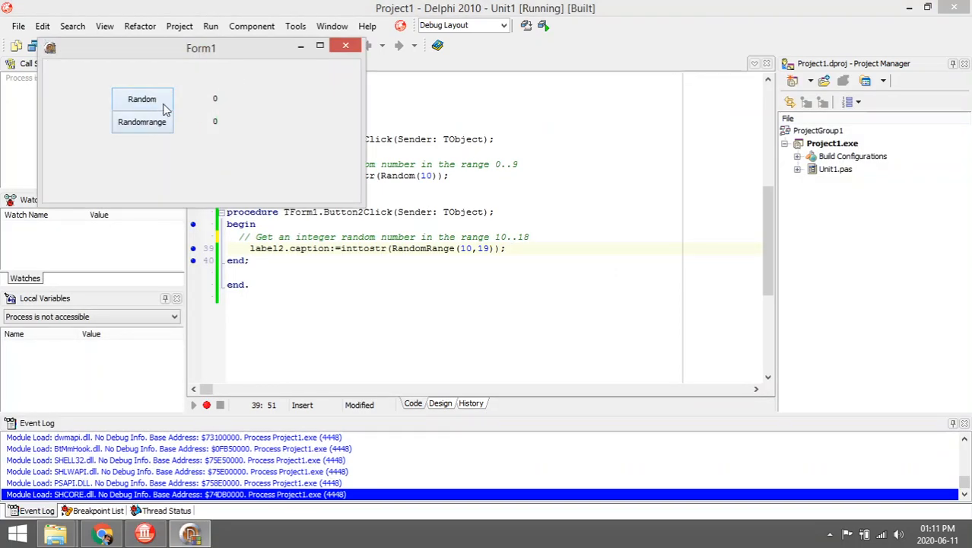
left_click(142, 99)
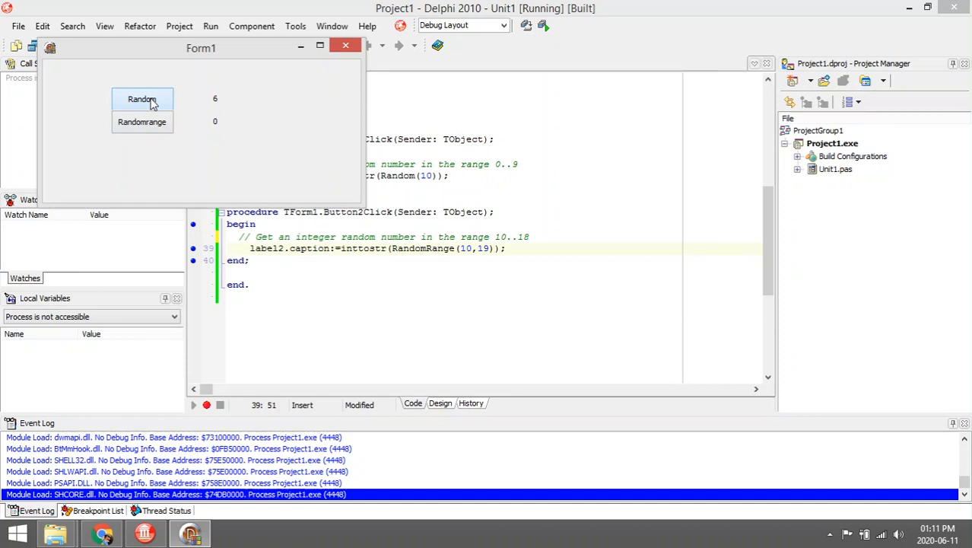
left_click(142, 99)
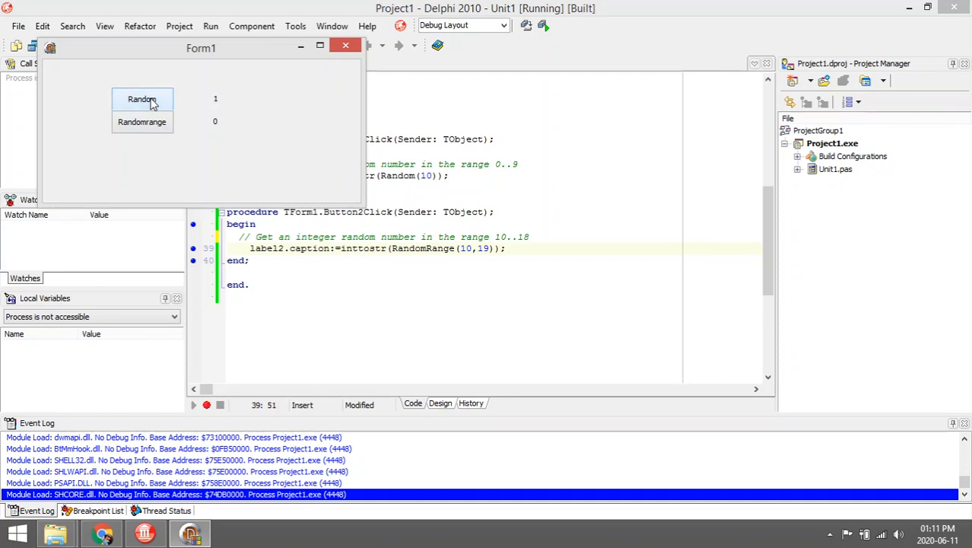
left_click(142, 99)
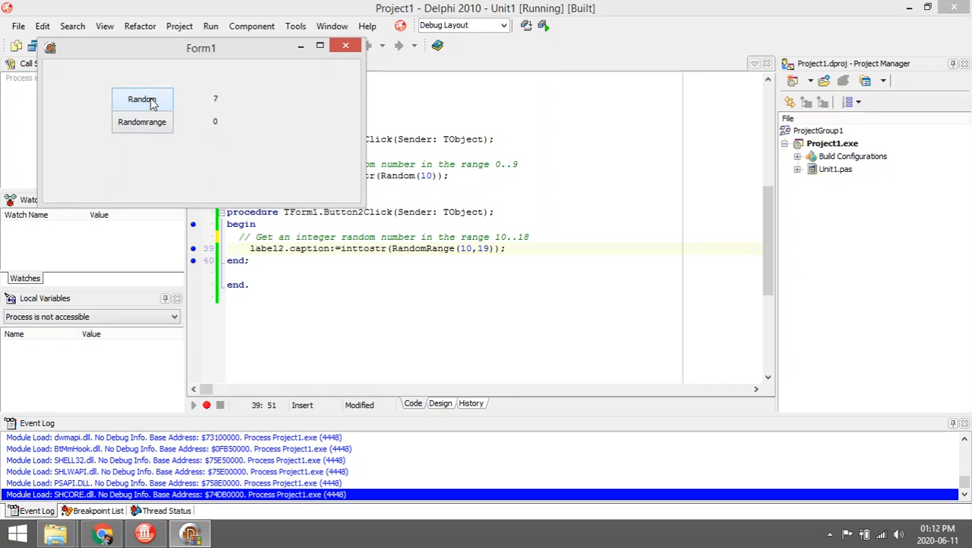
left_click(141, 99)
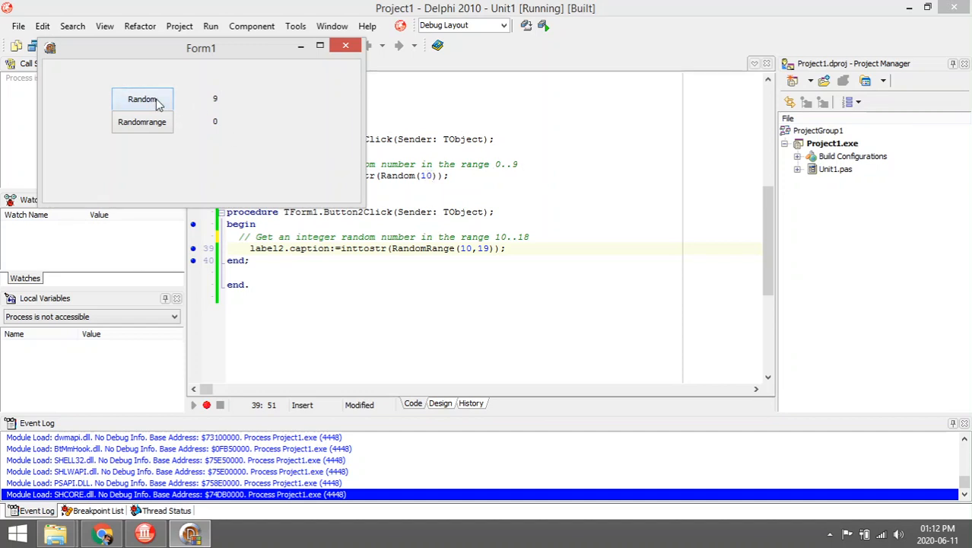
left_click(141, 99)
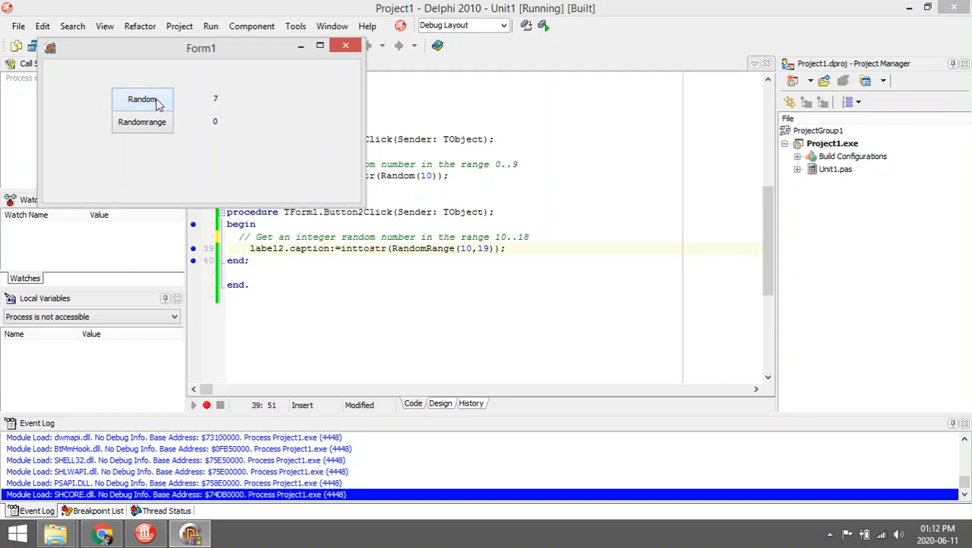
left_click(142, 99)
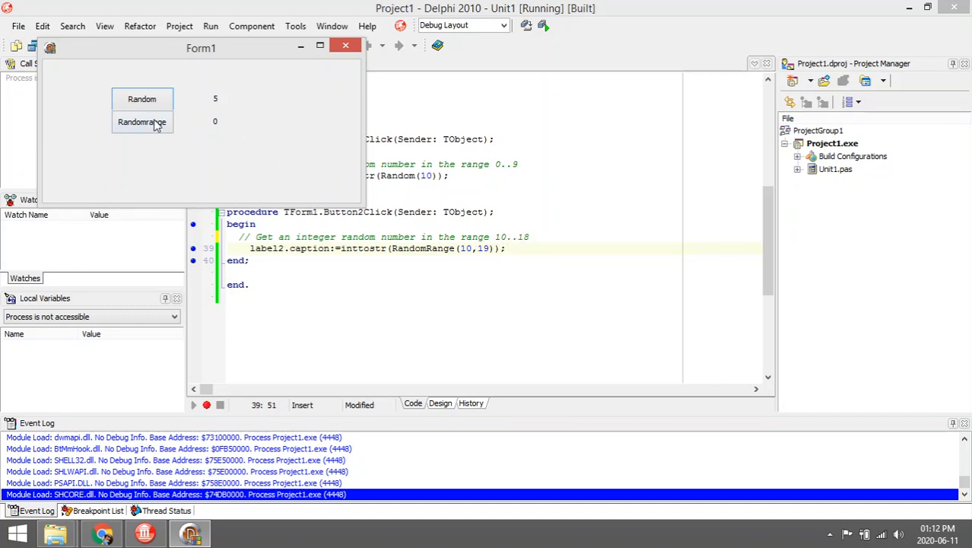
- Get values such as 13, 12, 18 and 11 from four Randomrange button clicks
left_click(142, 121)
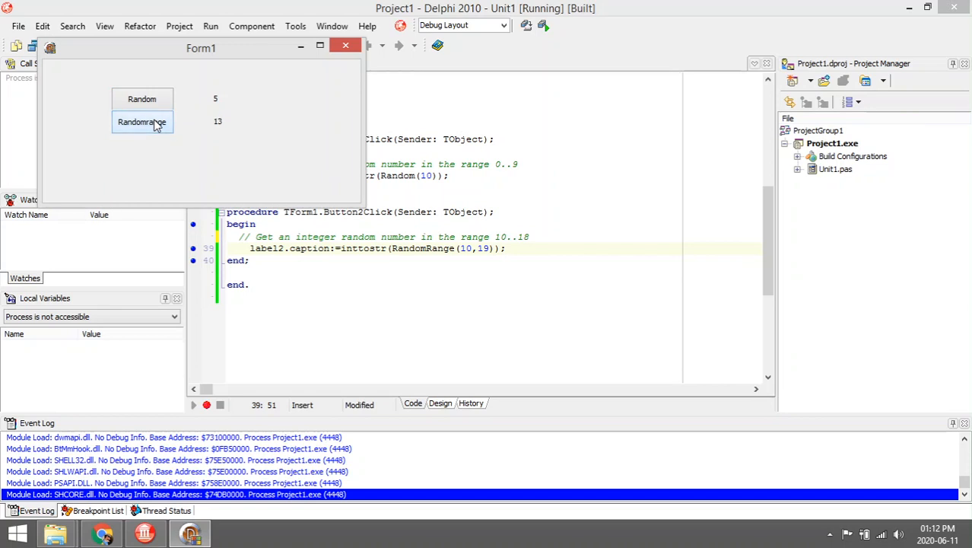
left_click(143, 121)
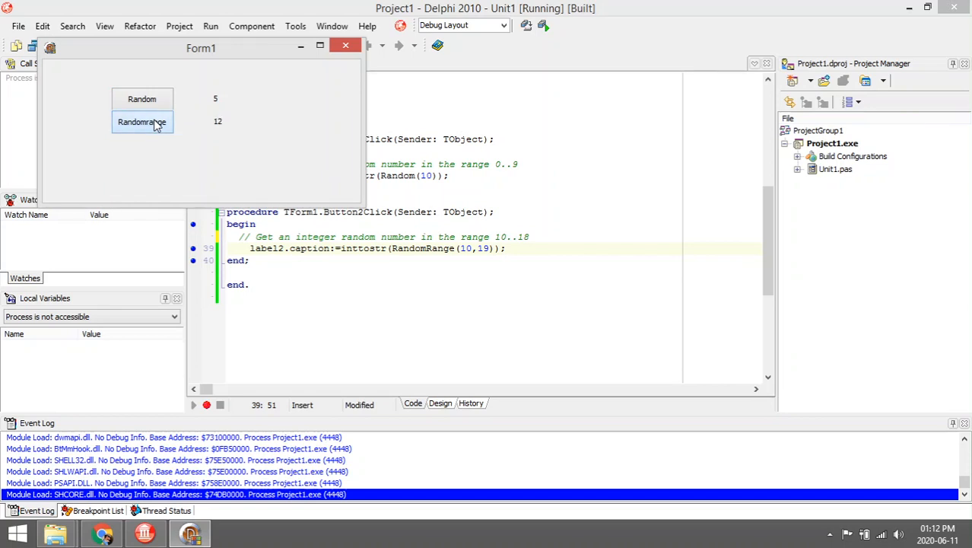
left_click(141, 122)
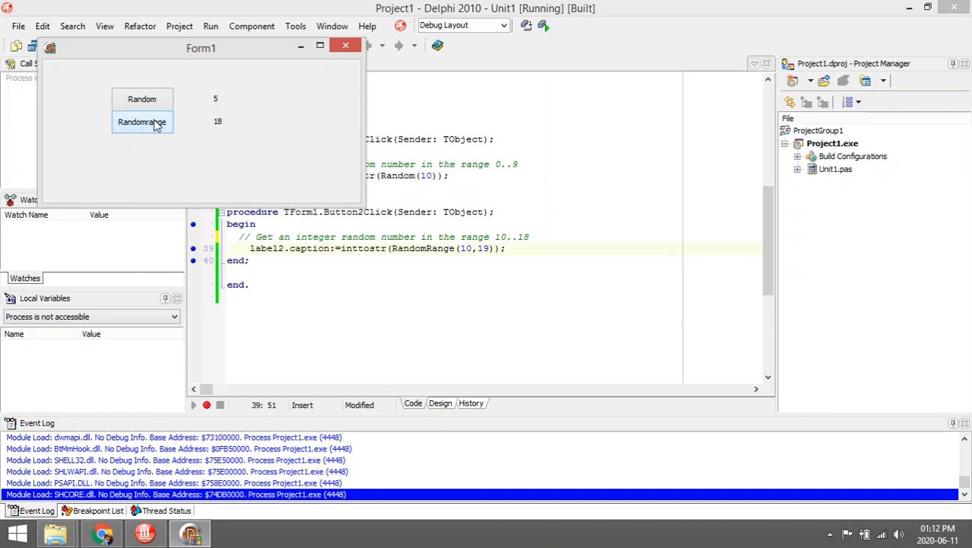
left_click(143, 122)
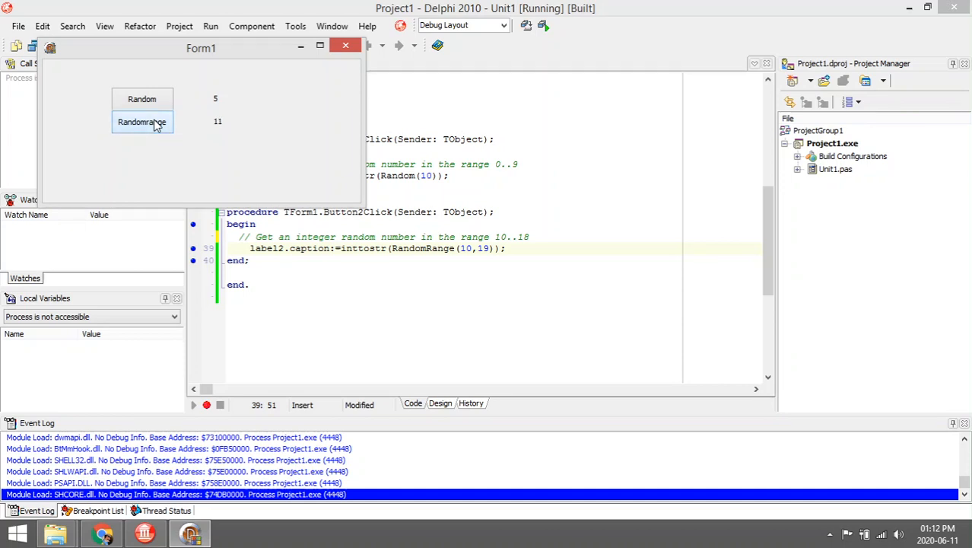